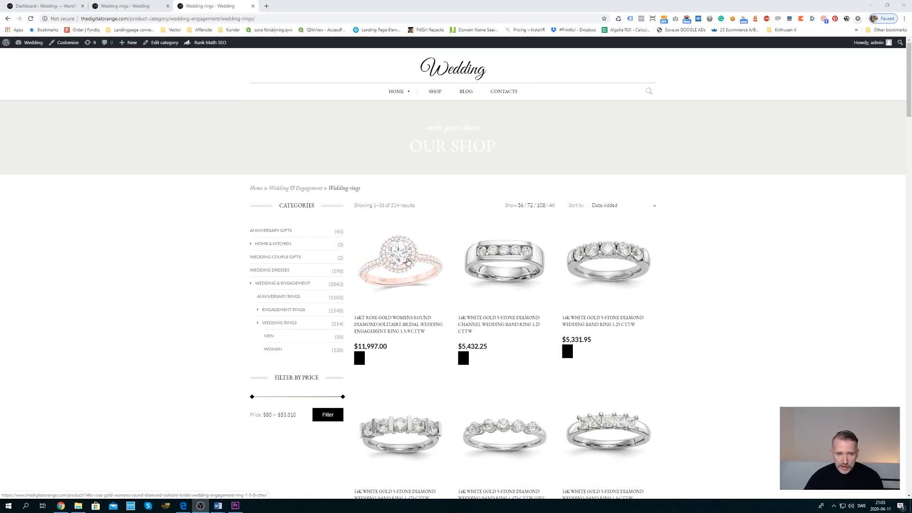
mouse_move(500, 256)
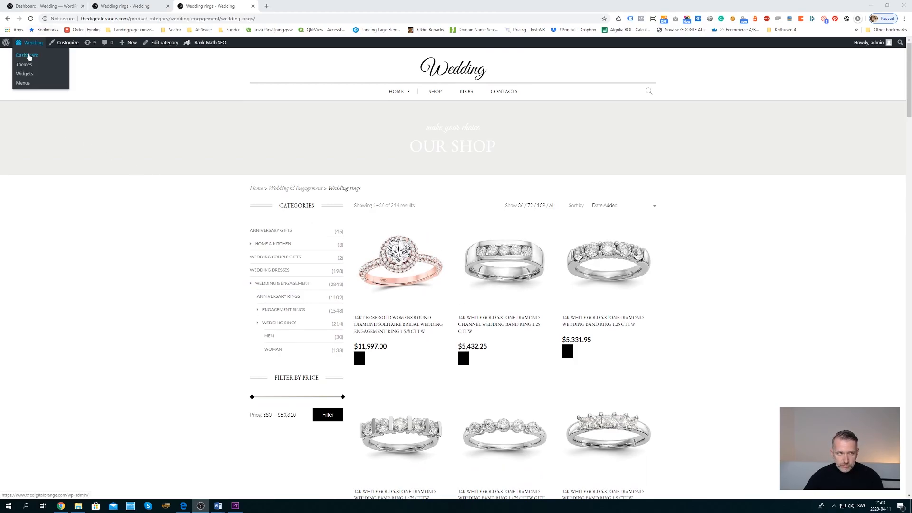
From the Dashboard go to Products > Categories and scroll to the Wedding rings row.
left_click(27, 55)
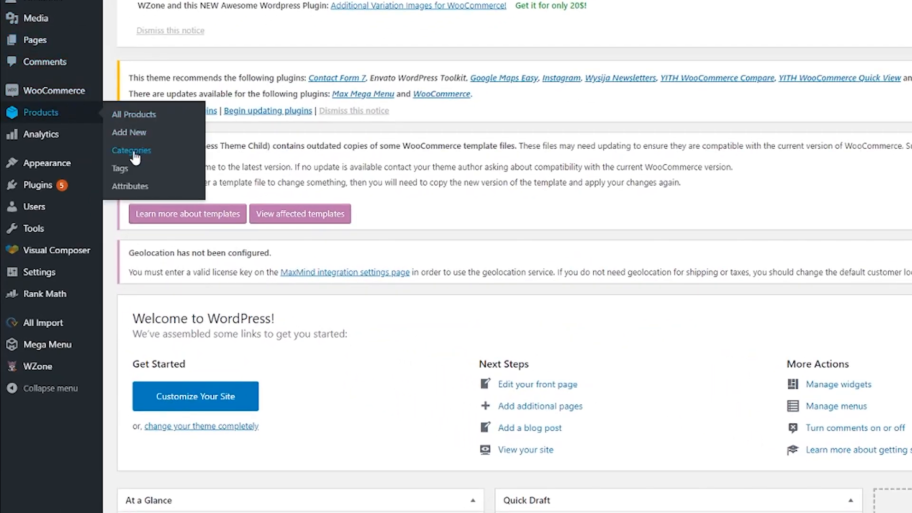
left_click(131, 150)
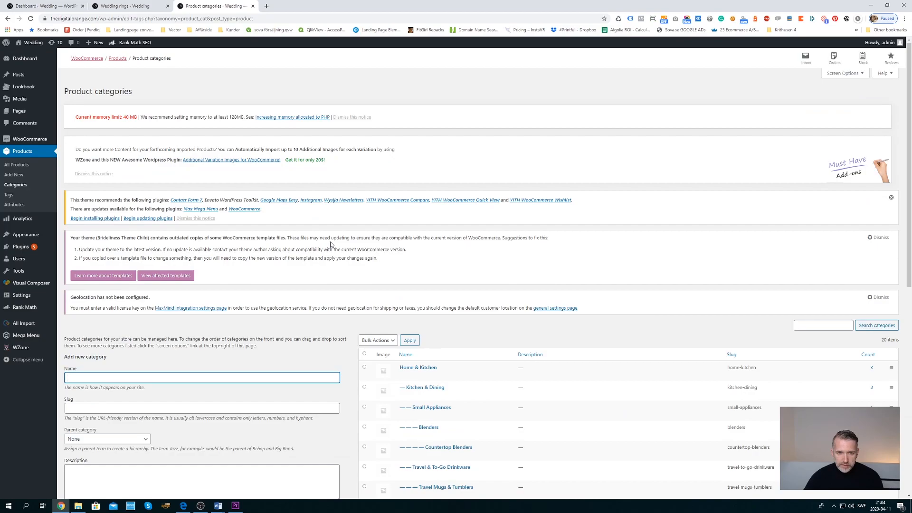
scroll("down", 3)
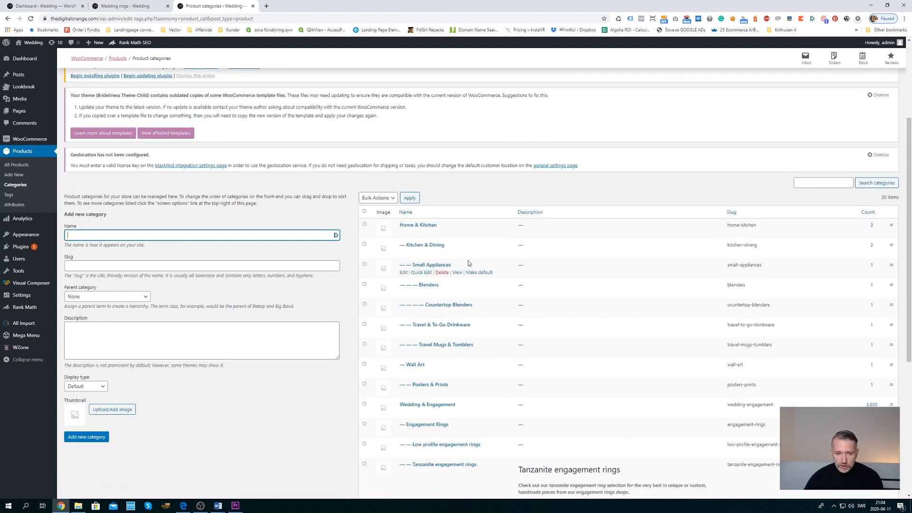
scroll("down", 3)
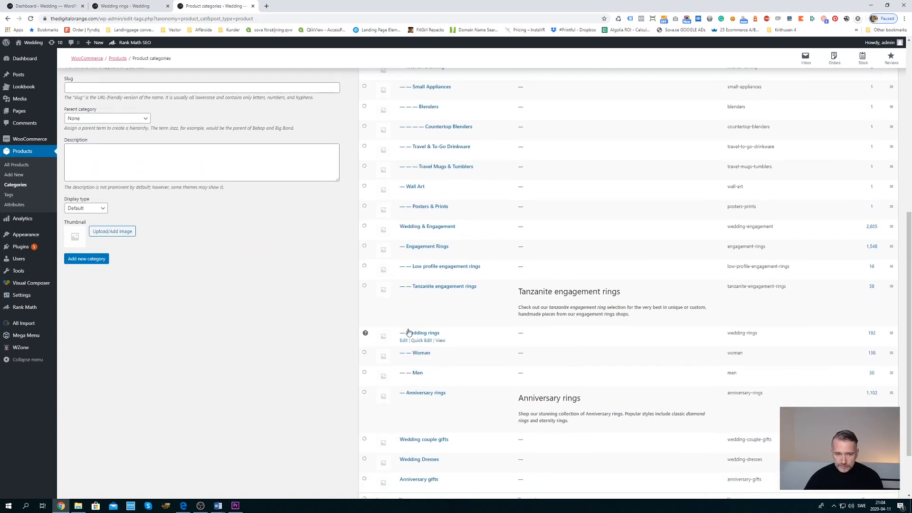
Open the Wedding rings category's product list from its count link.
left_click(870, 333)
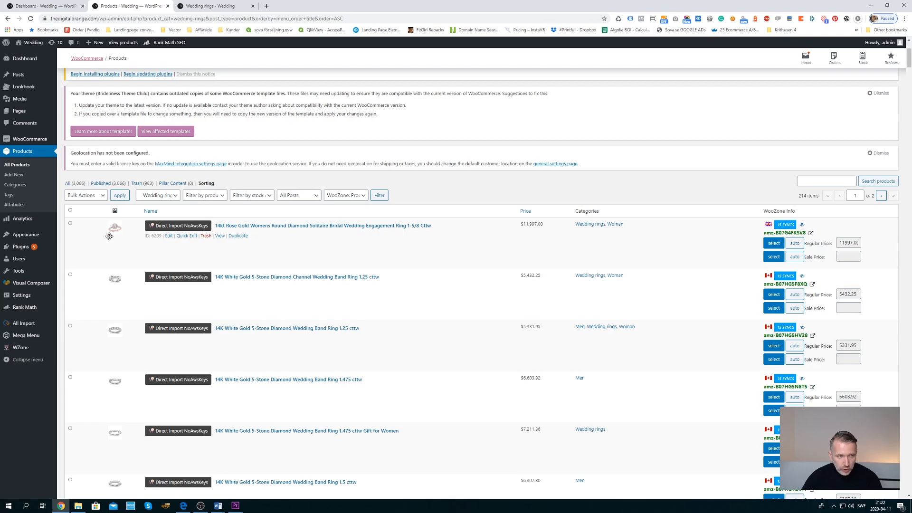
Compare the shop tab's product order, then return to the sorting list to place the rose gold ring second.
left_click(214, 6)
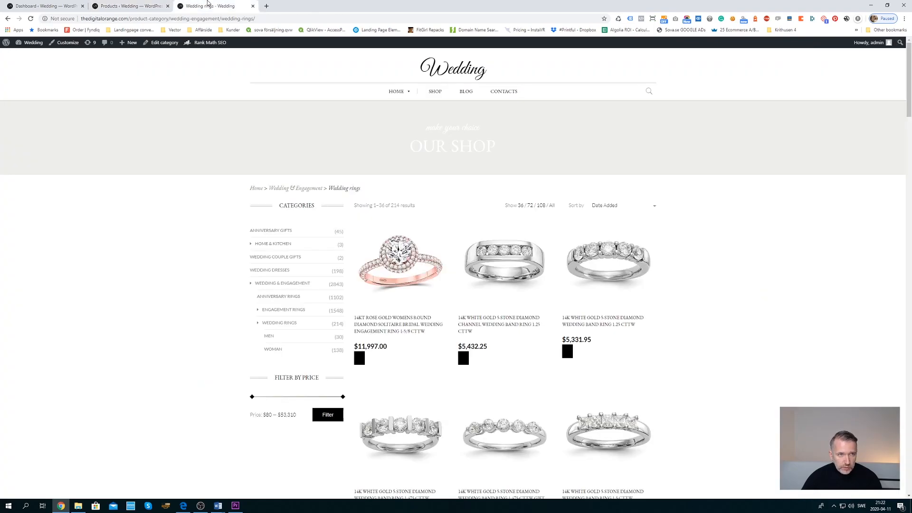
left_click(128, 4)
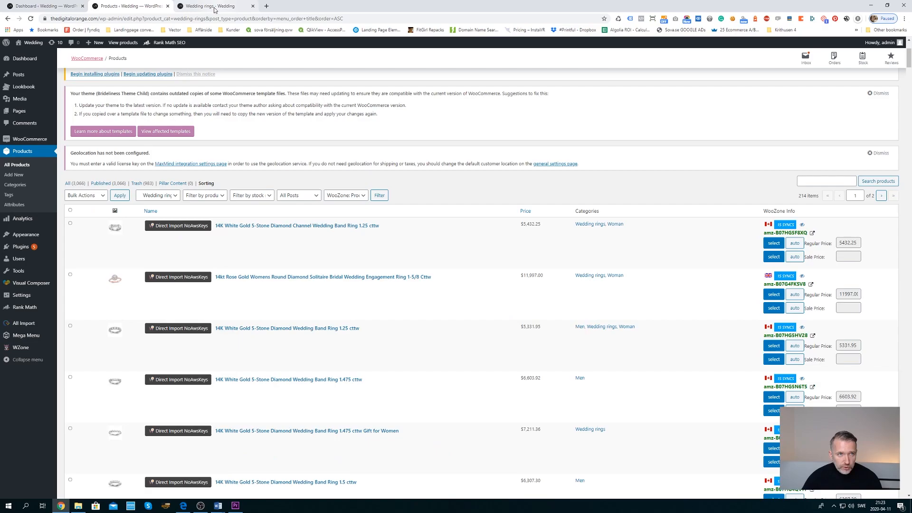
Refresh the front-end Wedding rings page to confirm the rose gold ring shows second.
left_click(217, 6)
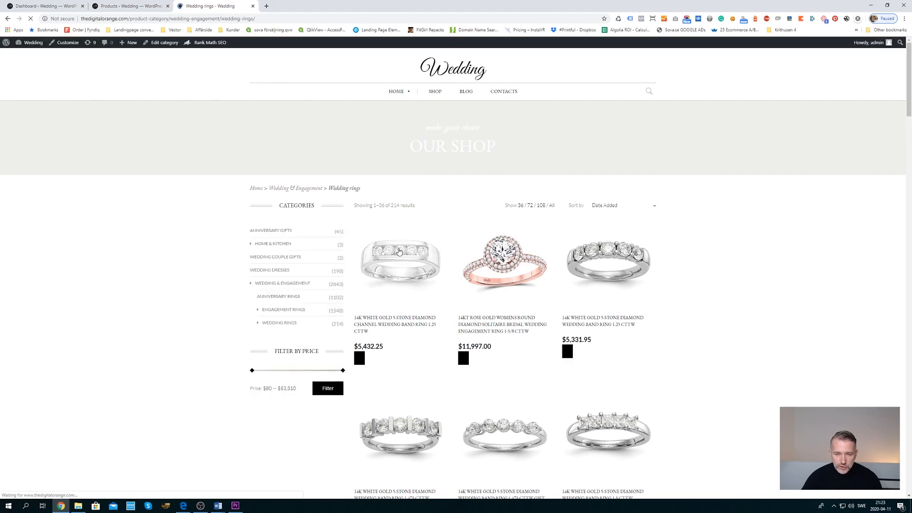
left_click(257, 323)
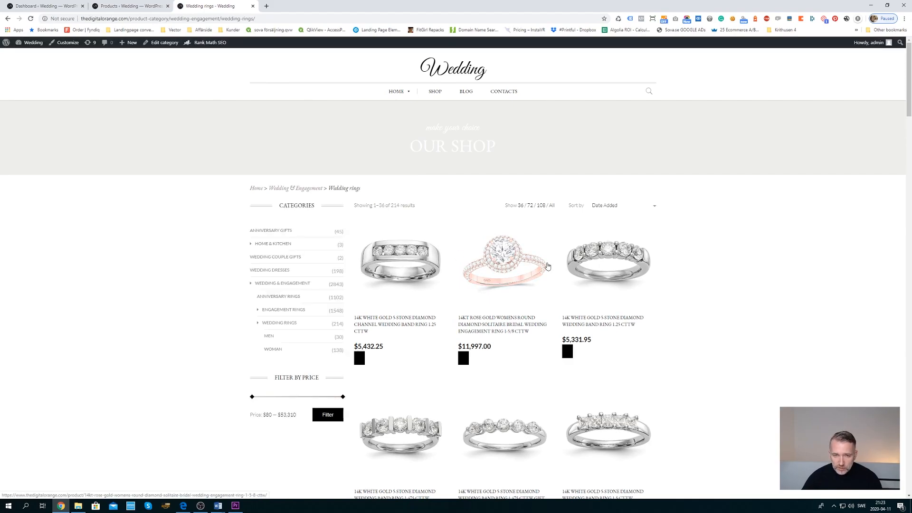